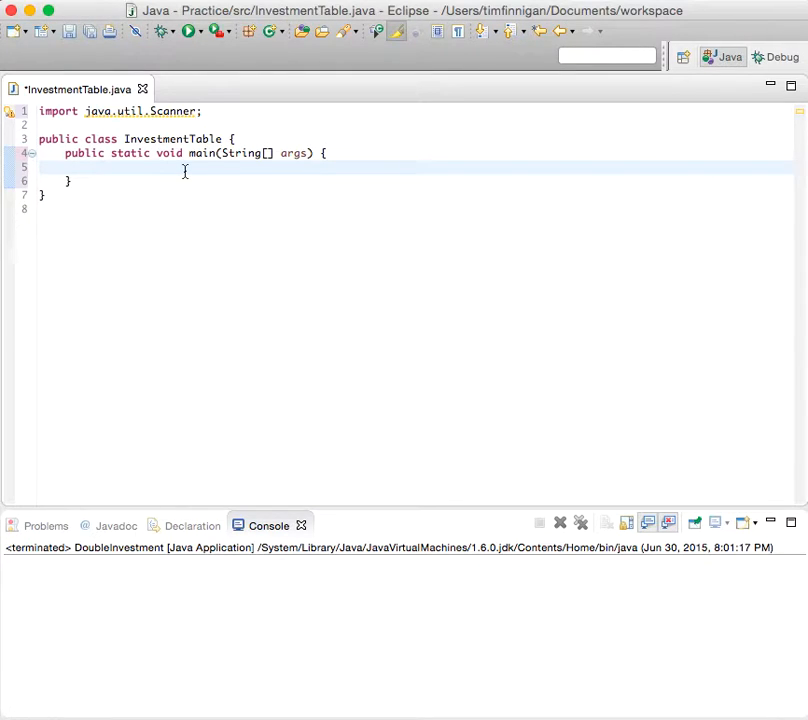
# Step: Declare the final double constants RATE = 5 and INITIAL_BALANCE = 10000 in main
pyautogui.write('final double RATE = 5;')
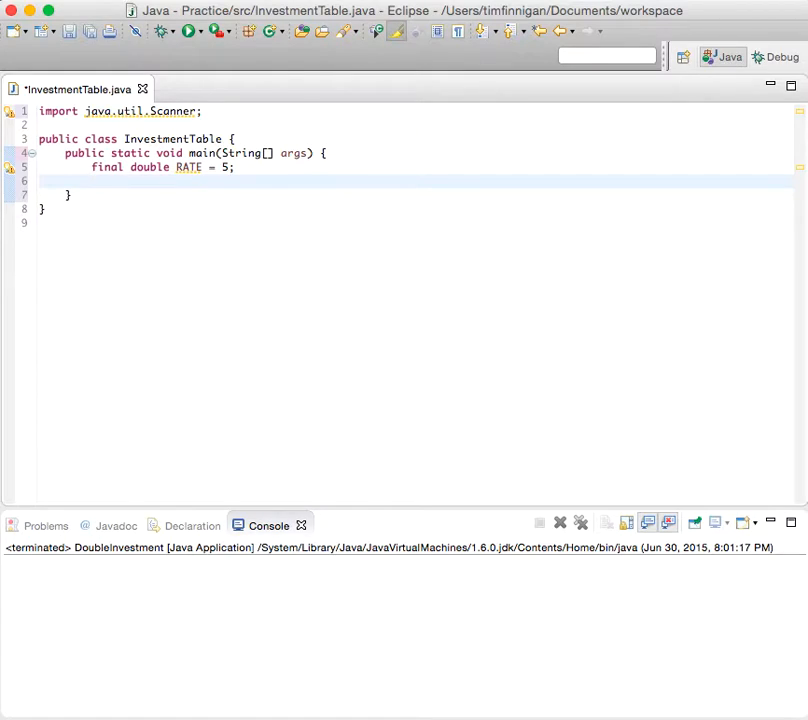
pyautogui.write('final double INITIAL')
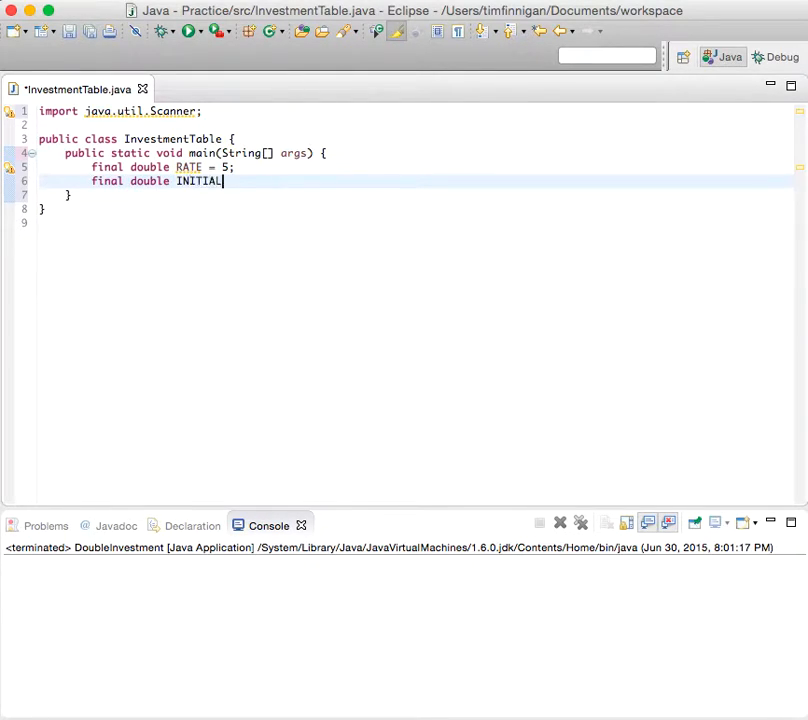
pyautogui.write('_')
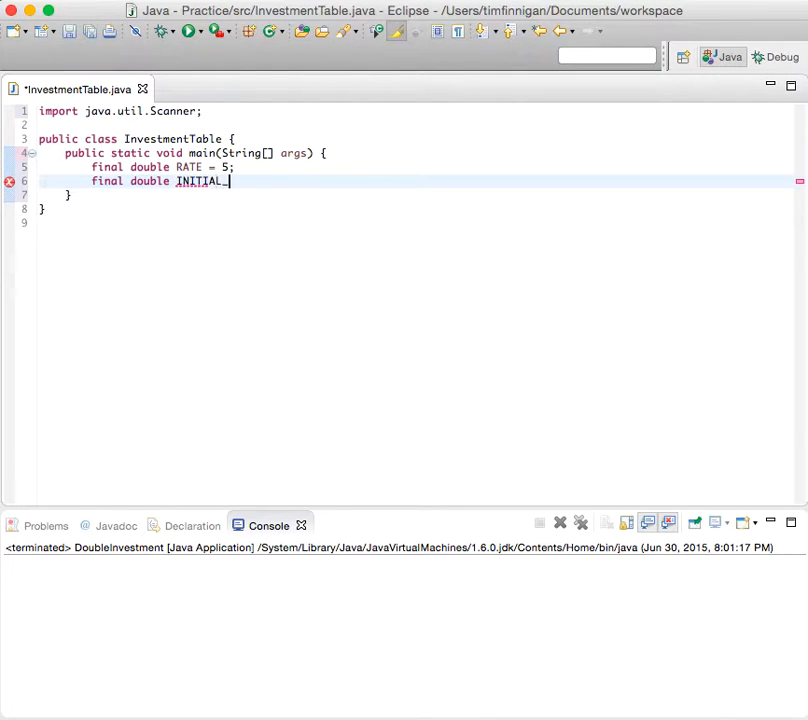
pyautogui.write('BALANCE = 10000;')
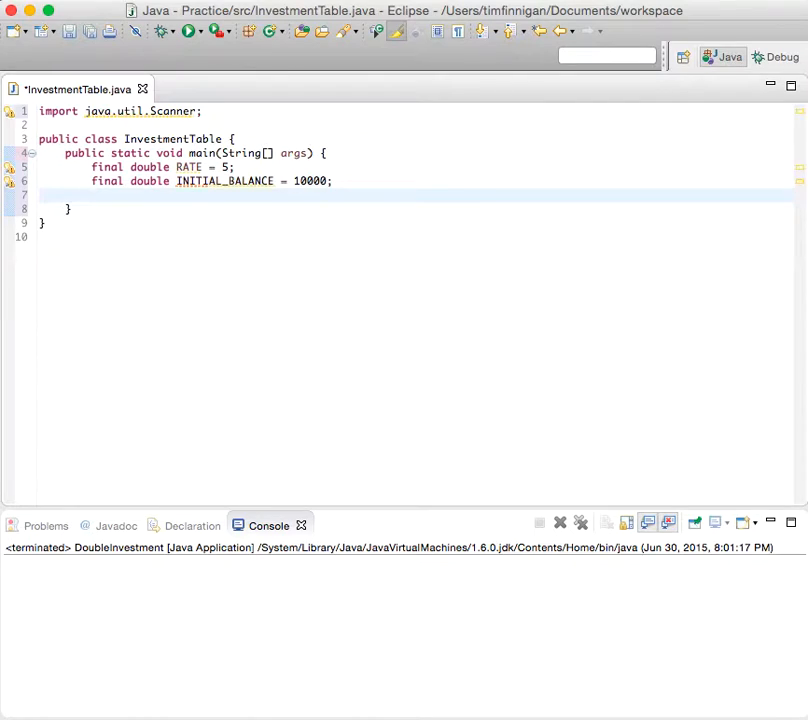
# Step: Declare a double balance initialised to INITIAL_BALANCE
pyautogui.write('d')
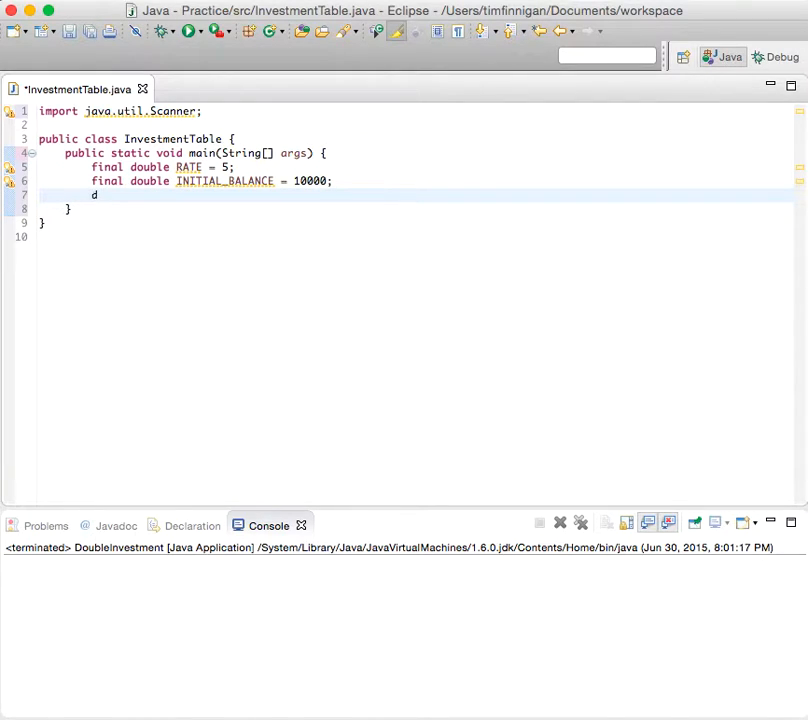
pyautogui.write('ouble balance')
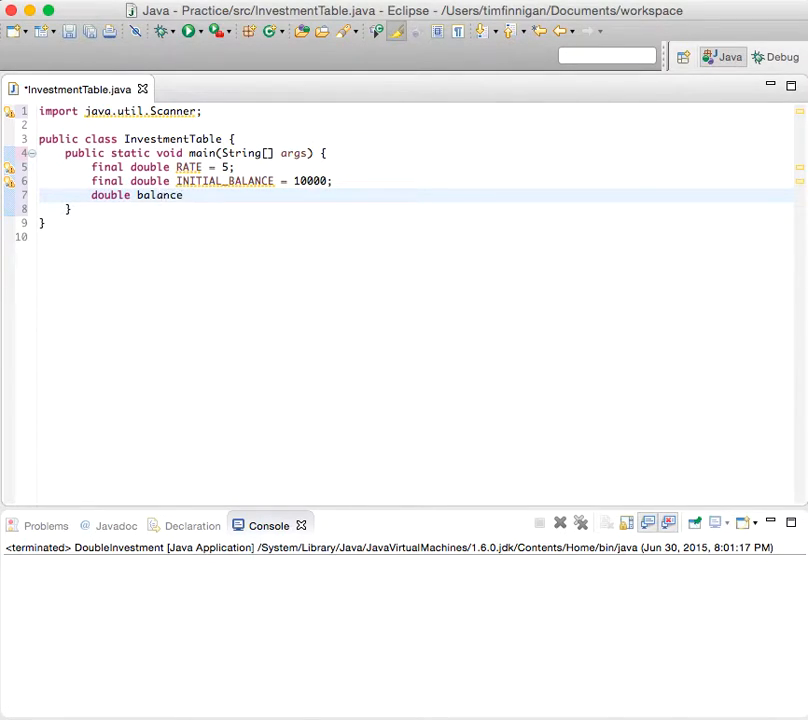
pyautogui.write('=')
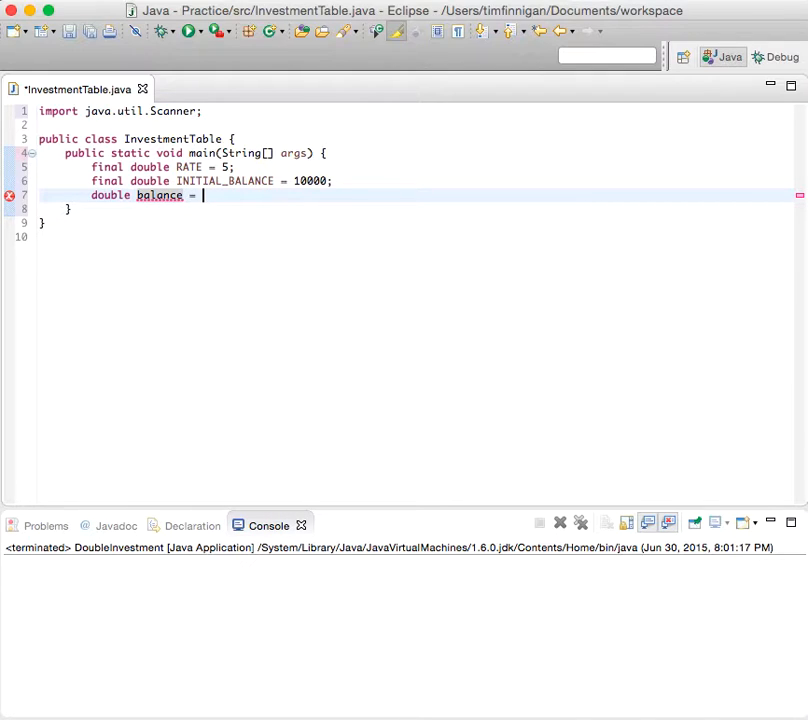
pyautogui.write('INITIAL_BALANCE;')
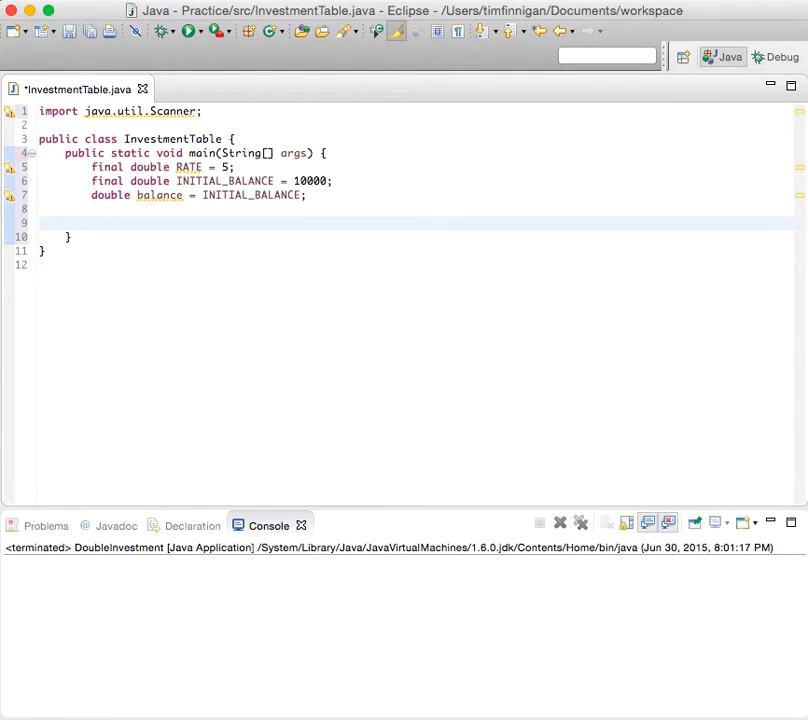
# Step: Print the prompt "Enter a number of years: " with System.out.print
pyautogui.write('S')
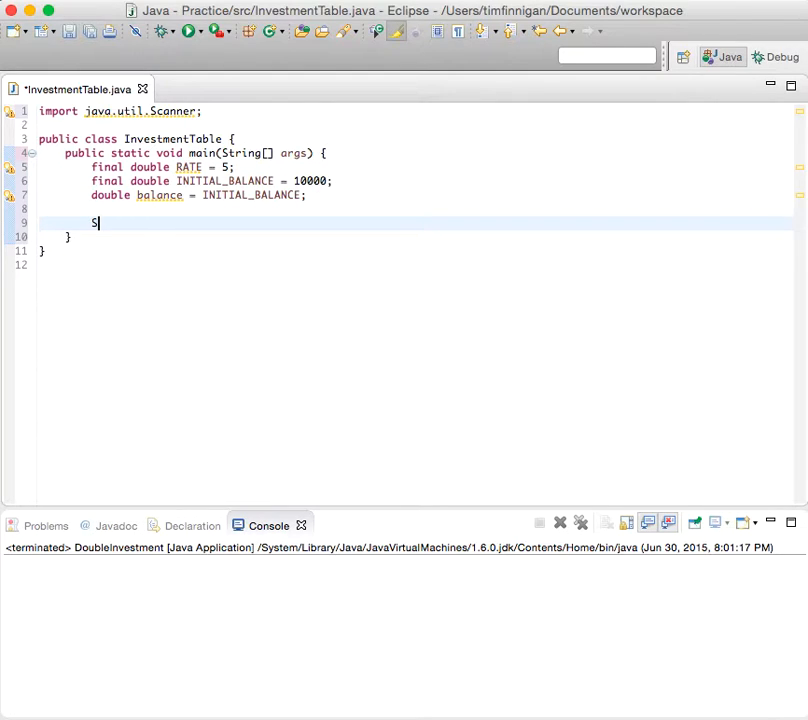
pyautogui.write('ystem.out.print("Enter a number of years:')
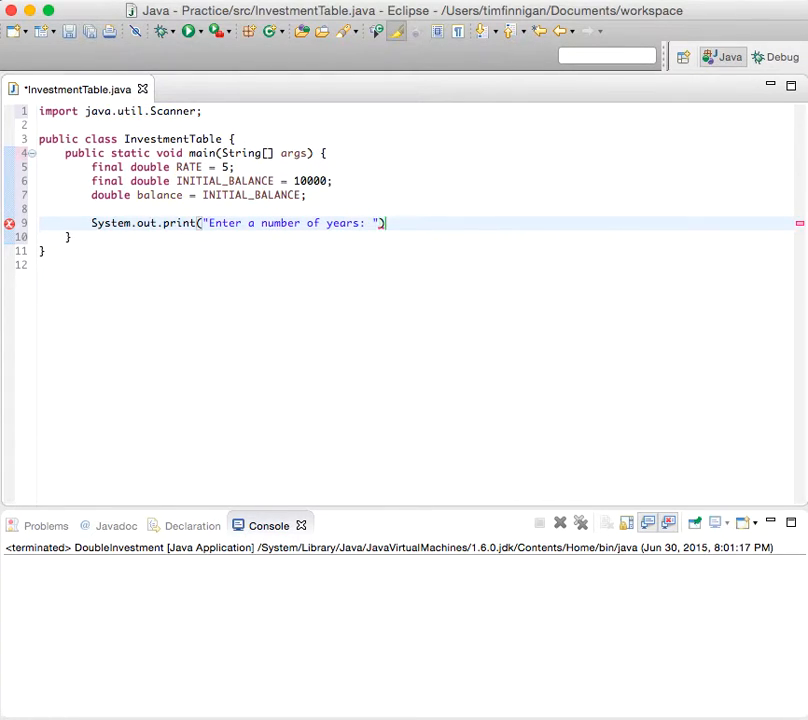
pyautogui.write(';')
pyautogui.write('Sca')
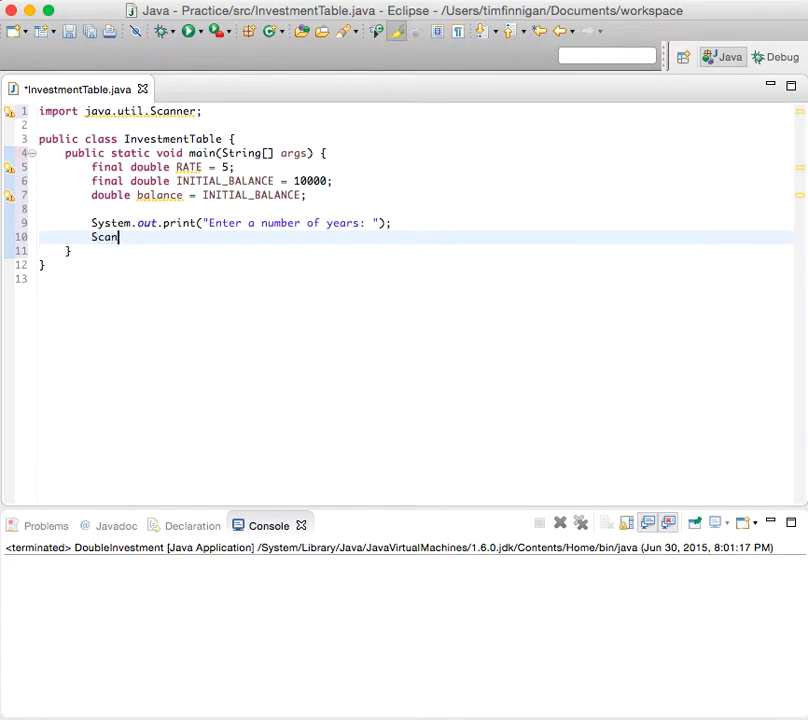
# Step: Declare Scanner in = new Scanner(System.in) on the next line
pyautogui.write('ner')
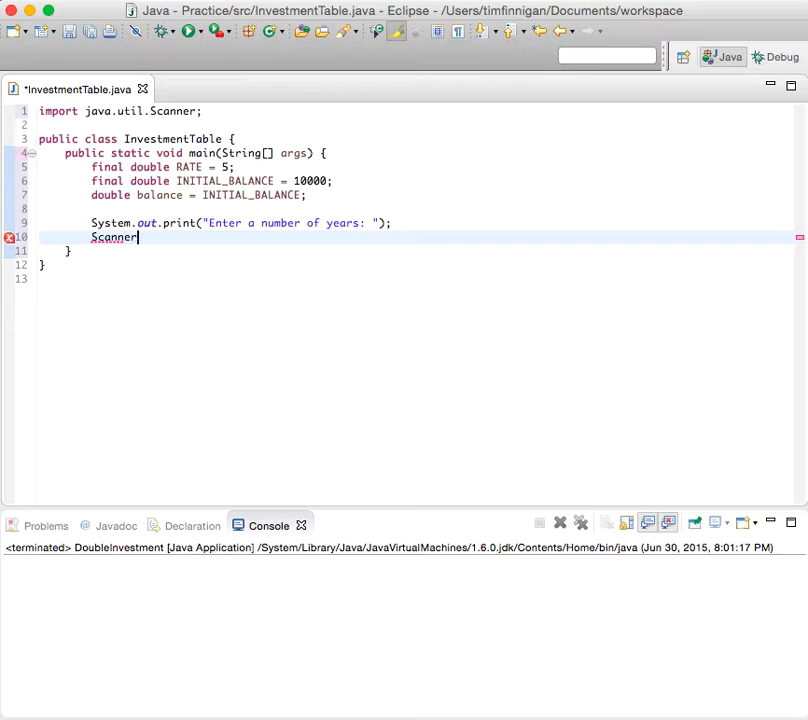
pyautogui.write('i')
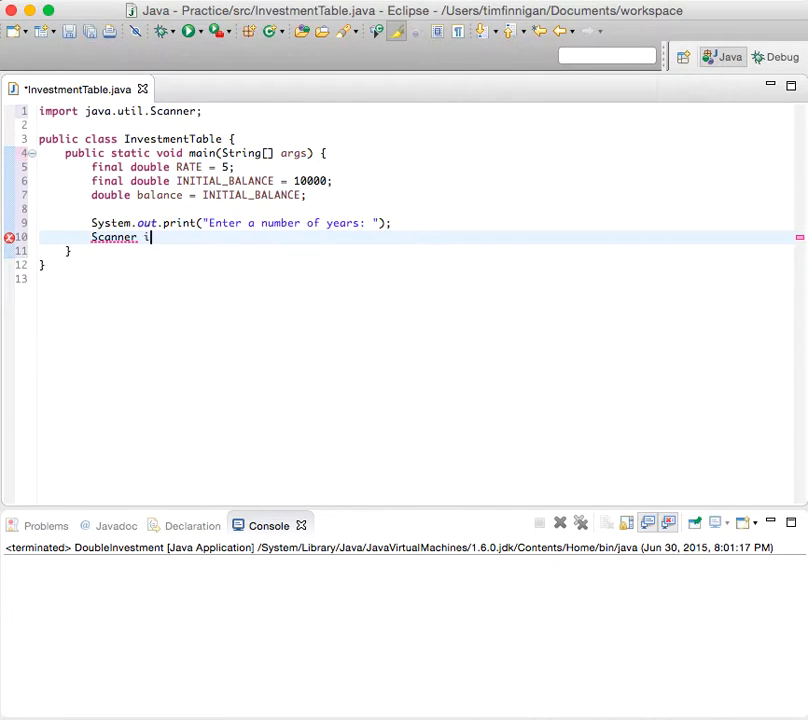
pyautogui.write('n')
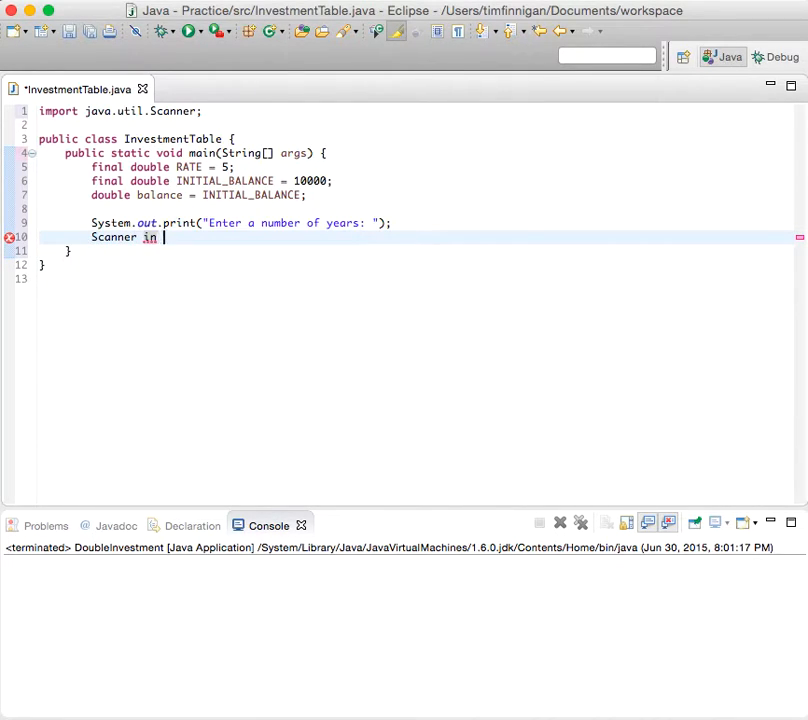
pyautogui.write('= new Scan')
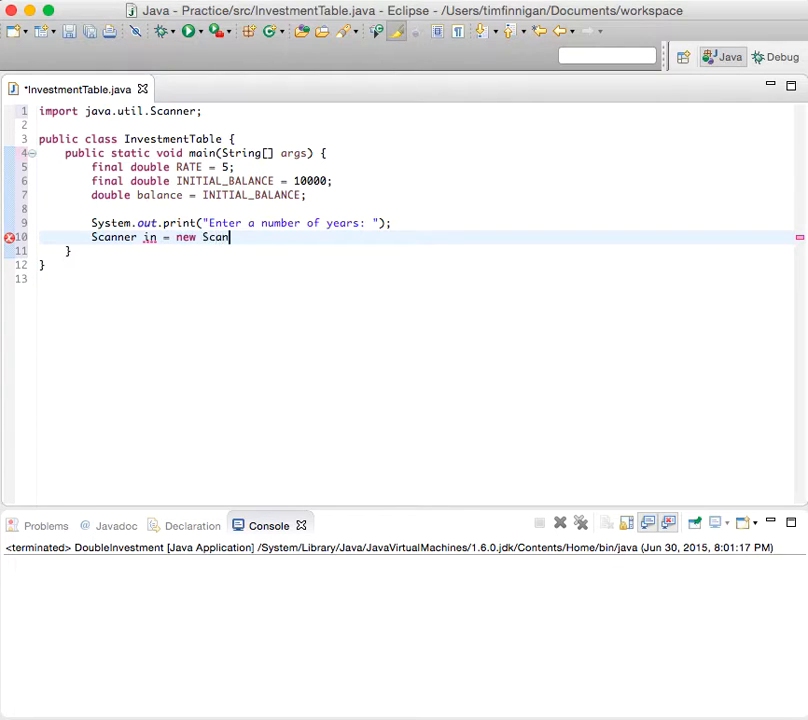
pyautogui.write('ner(syste')
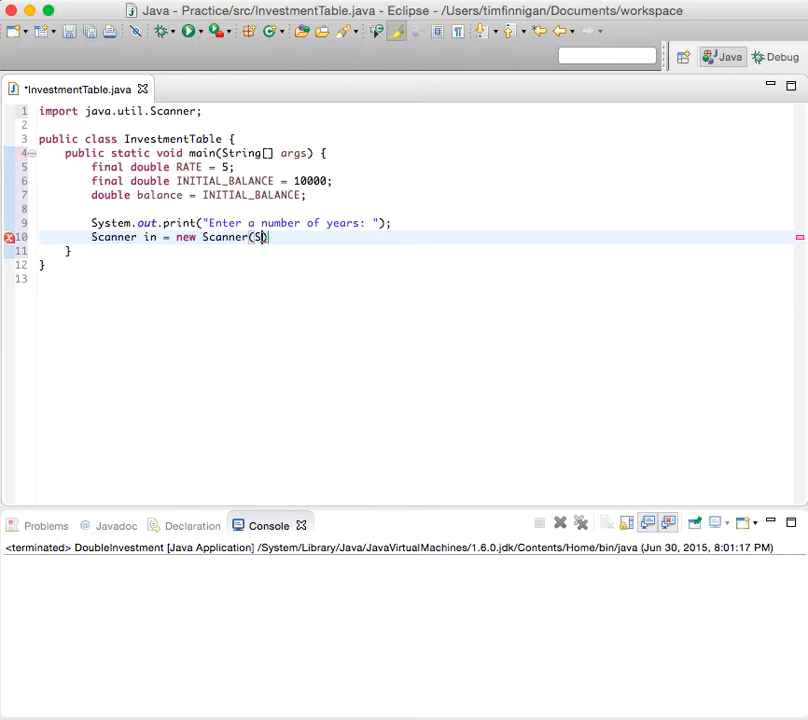
pyautogui.write('ystem.in')
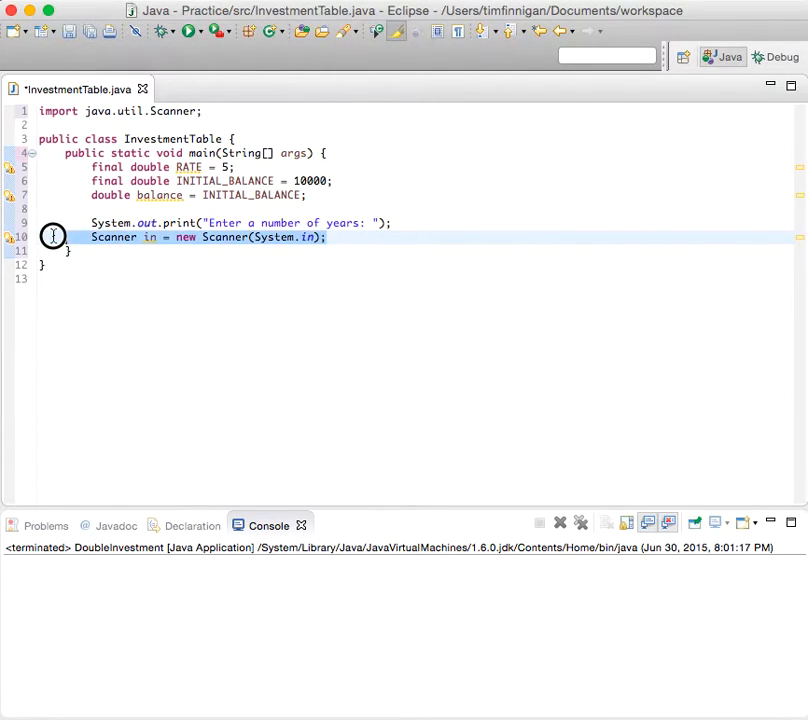
# Step: Move the Scanner declaration to the top of main and read int nYears = in.nextInt()
pyautogui.press('Delete')
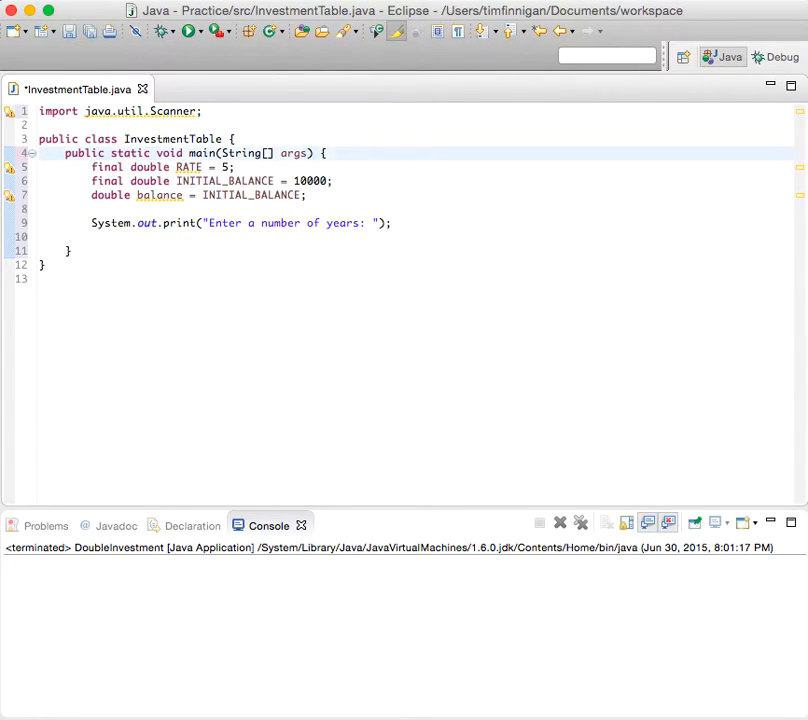
pyautogui.write('Scanner in = new Scanner(System.in);')
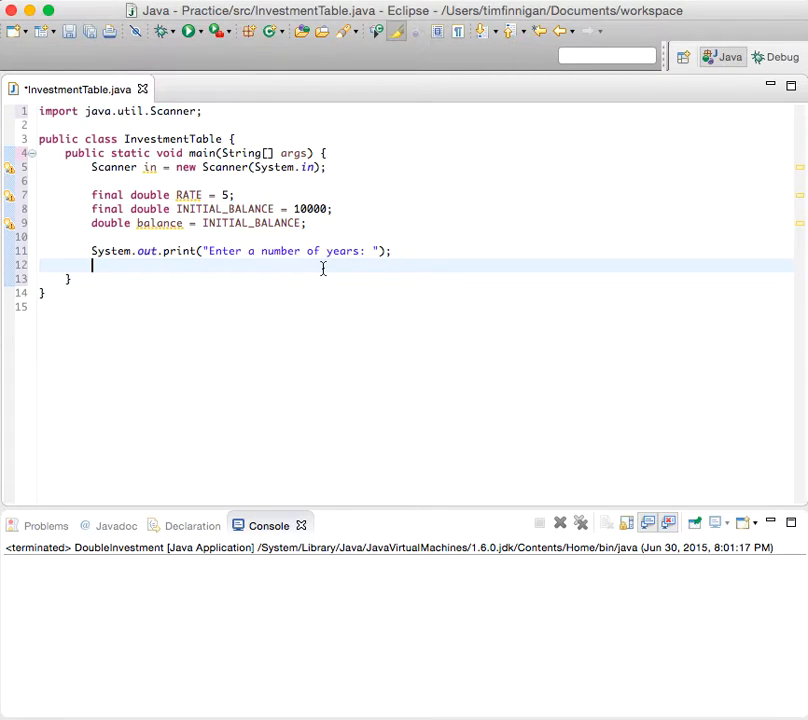
pyautogui.write('int nYears')
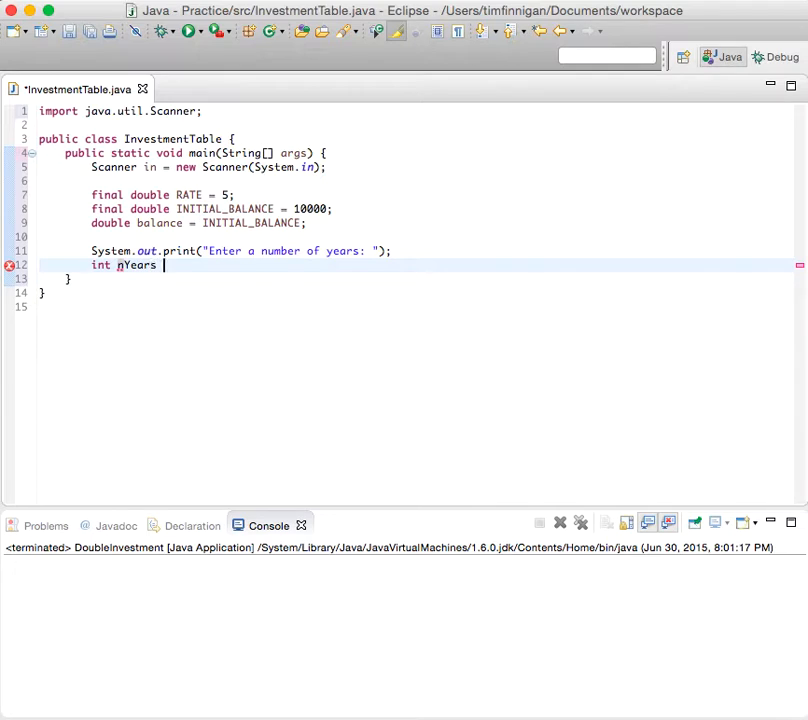
pyautogui.write('= in.n')
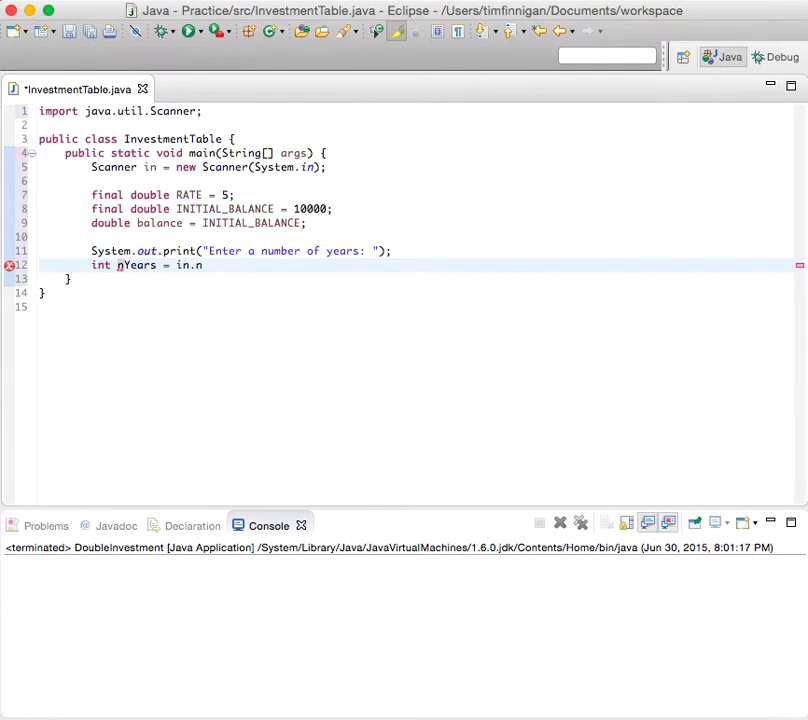
pyautogui.write('extInt()')
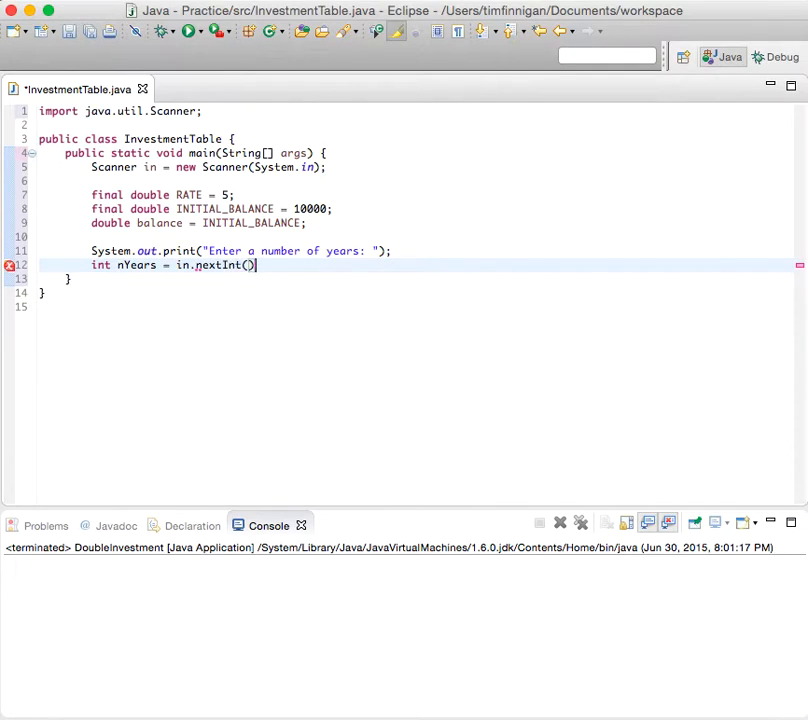
pyautogui.write(';')
pyautogui.write('for')
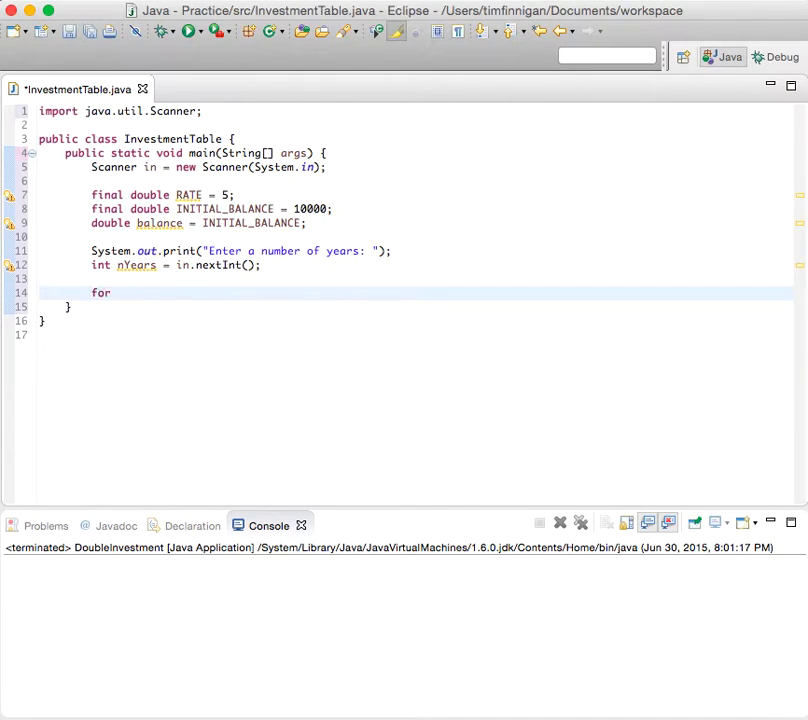
# Step: Write the loop header for (int year = 1; year <= nYears; year++) with an empty body
pyautogui.write('(int year = 1; year <')
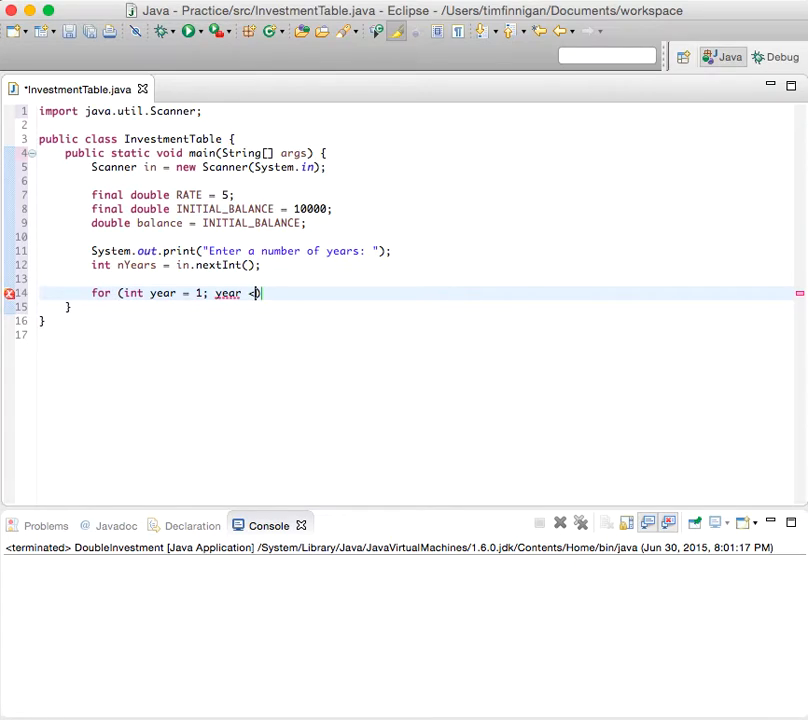
pyautogui.write('= n')
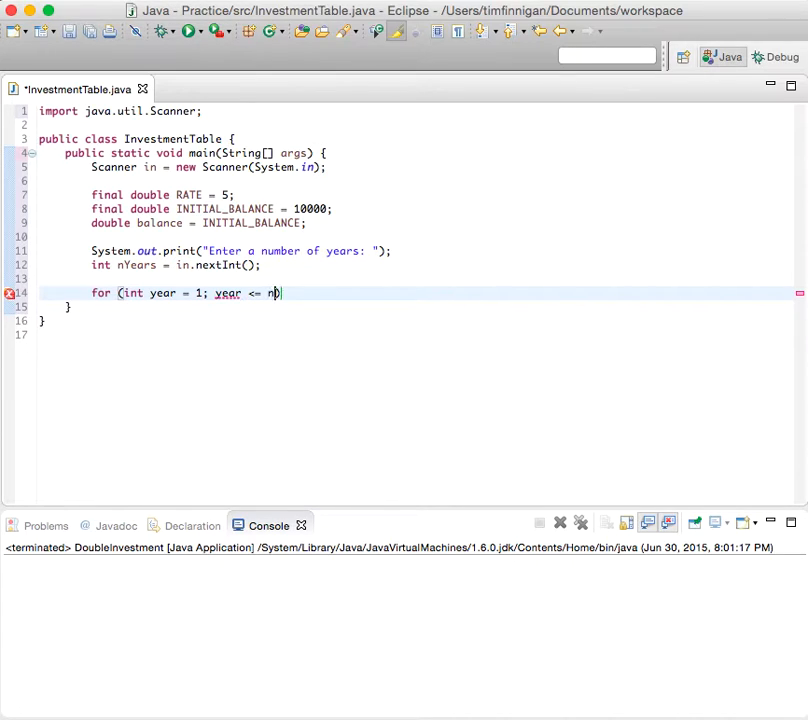
pyautogui.write('Years; year++')
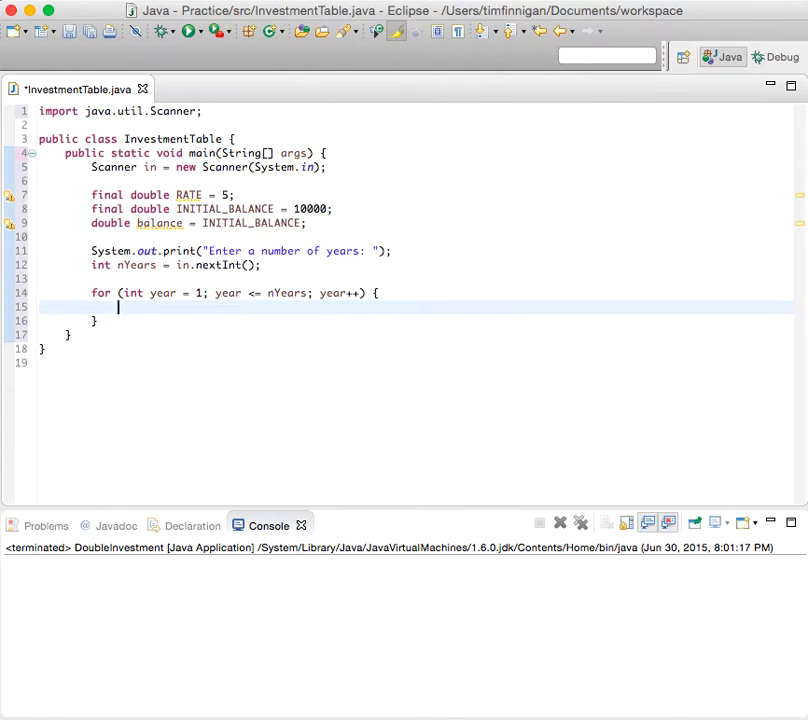
# Step: Compute double interest = balance * RATE / 100 inside the loop
pyautogui.write('double')
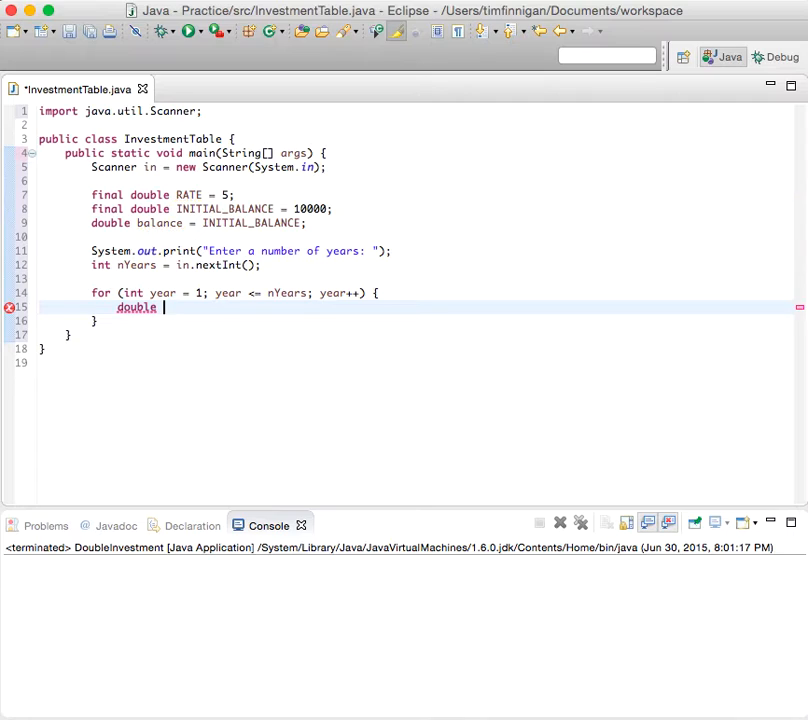
pyautogui.write('inter')
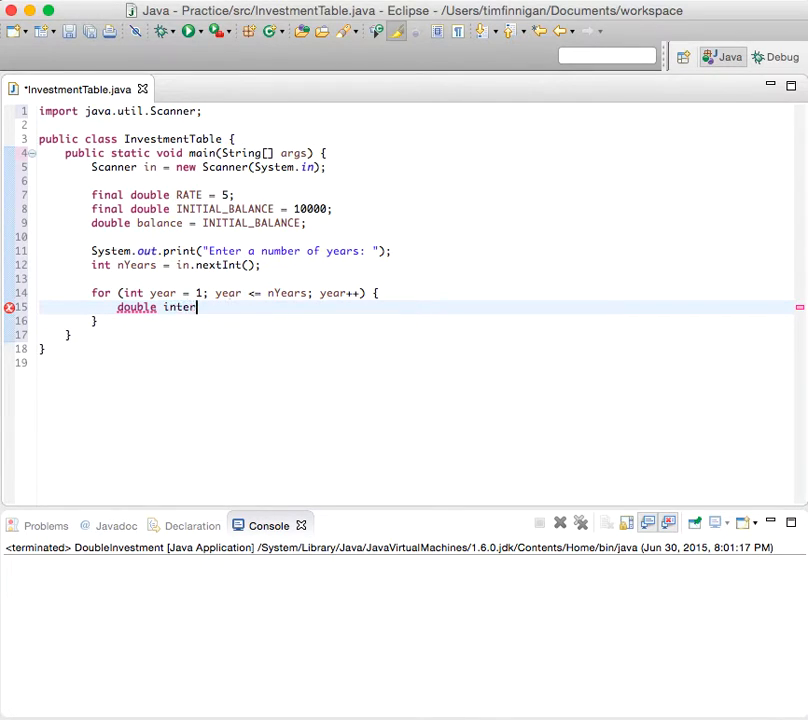
pyautogui.write('est = balance *')
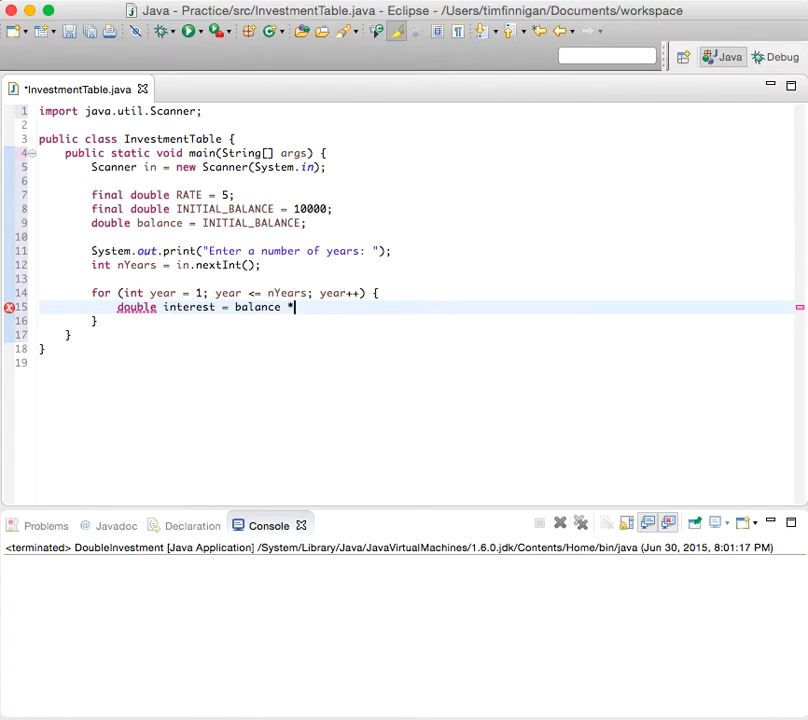
pyautogui.write('Rate')
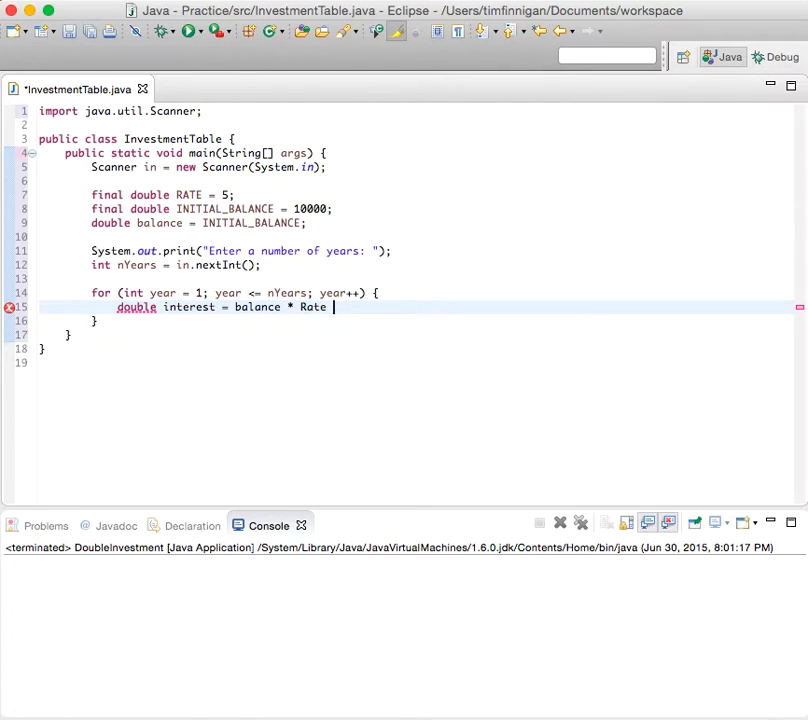
pyautogui.write('RATE')
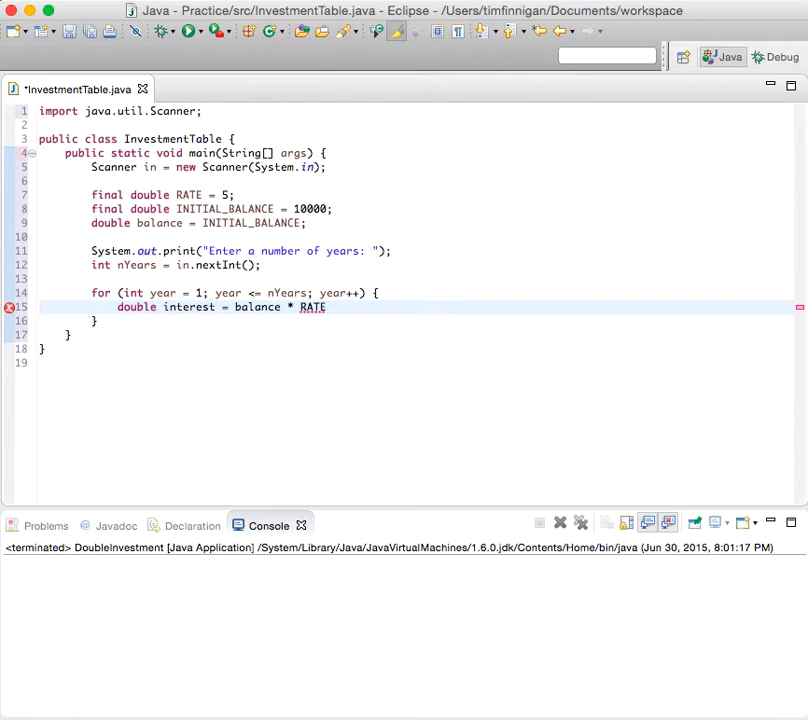
pyautogui.write('/ 100;')
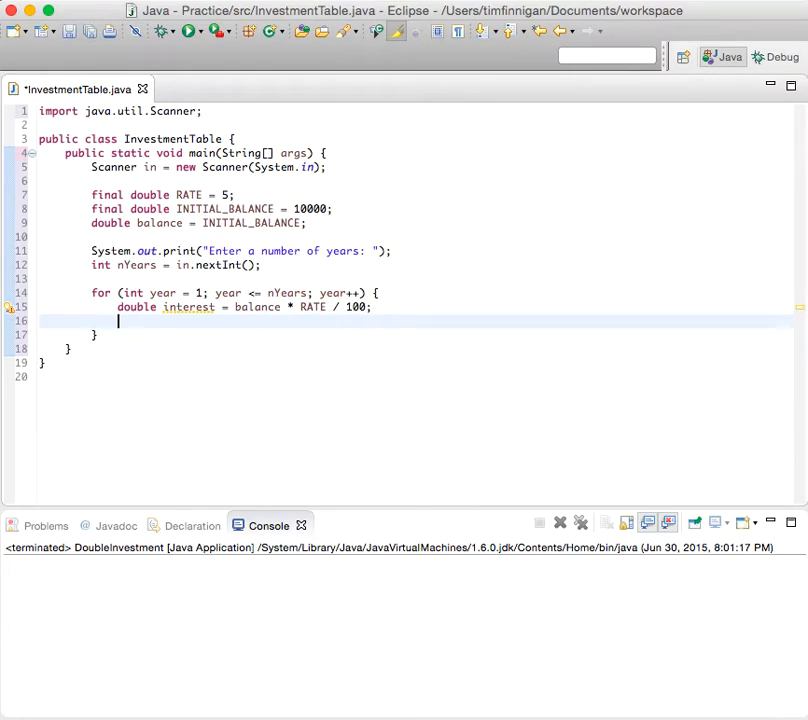
# Step: Update balance = balance + interest in the loop body
pyautogui.write('balance')
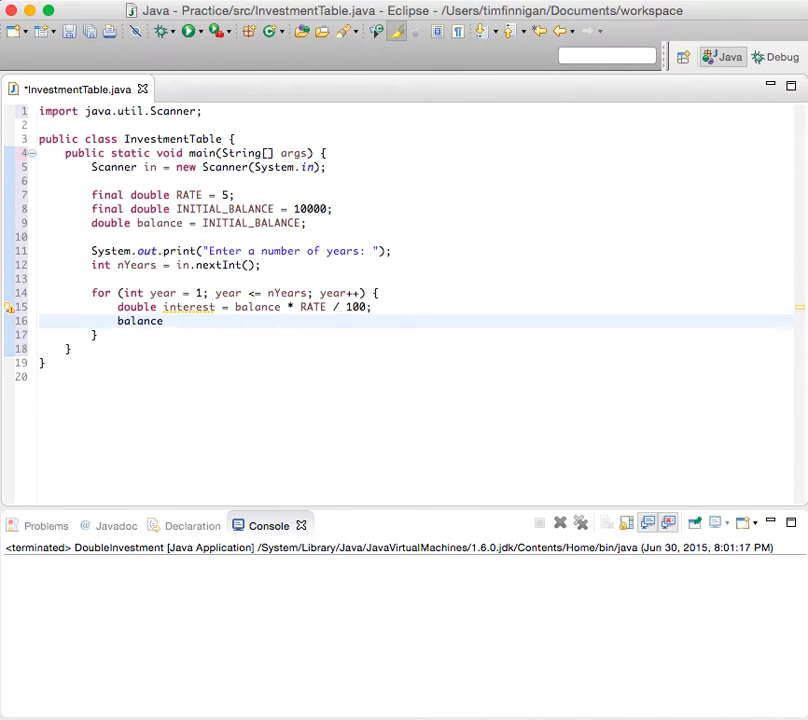
pyautogui.write('= b')
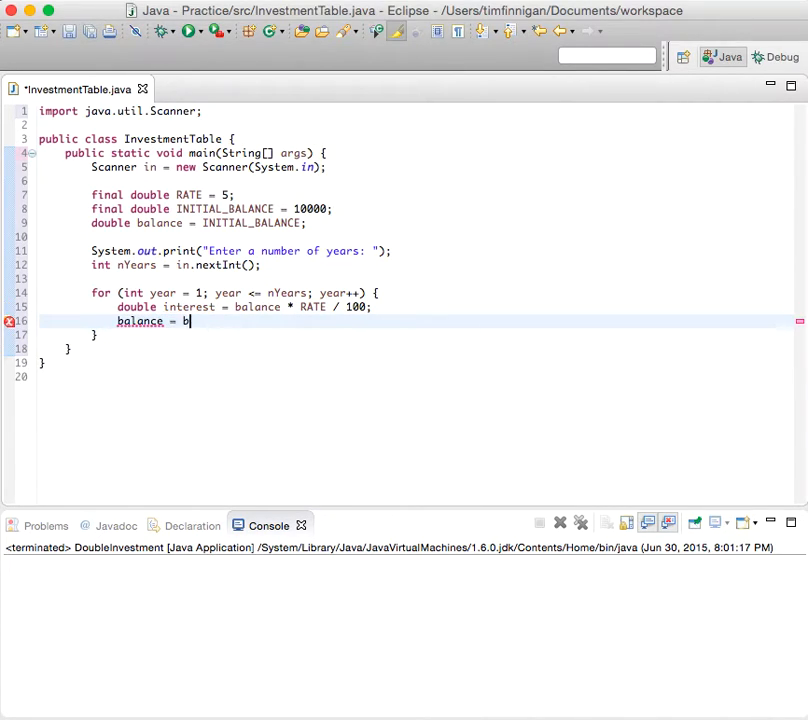
pyautogui.write('alance + in')
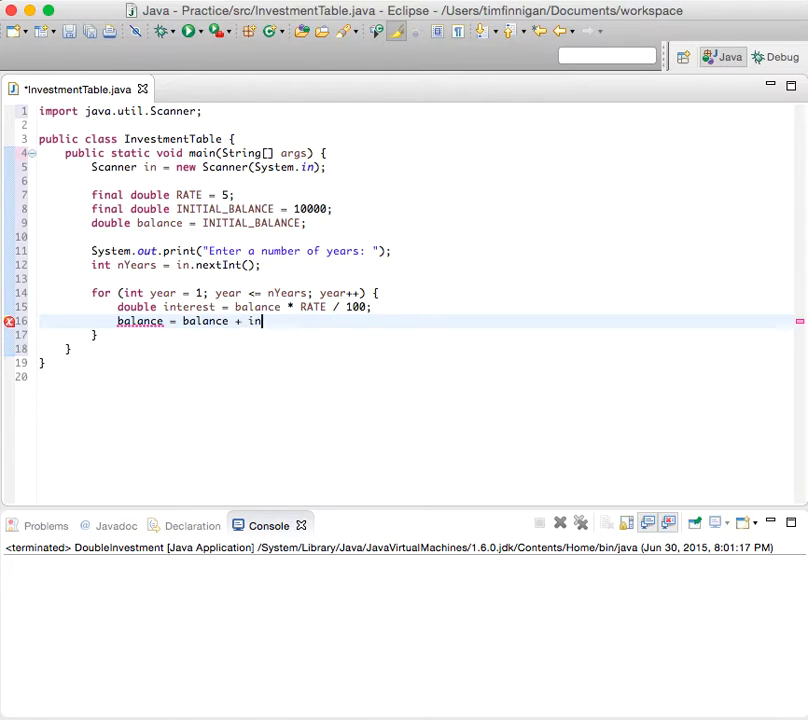
pyautogui.write('terest;')
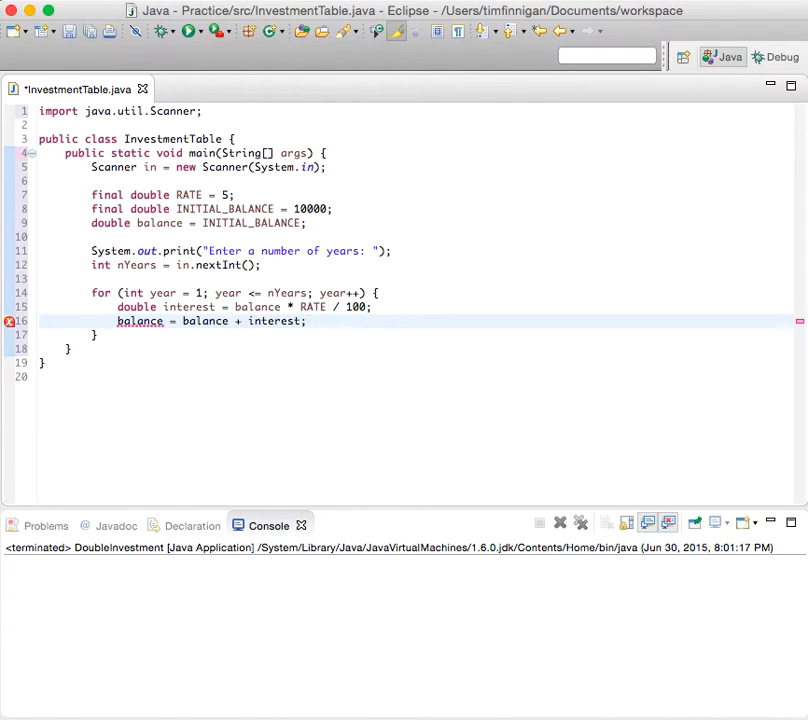
# Step: Add System.out.printf("%4d %10.2f\n", year, balance) as the loop's third line
pyautogui.write('System')
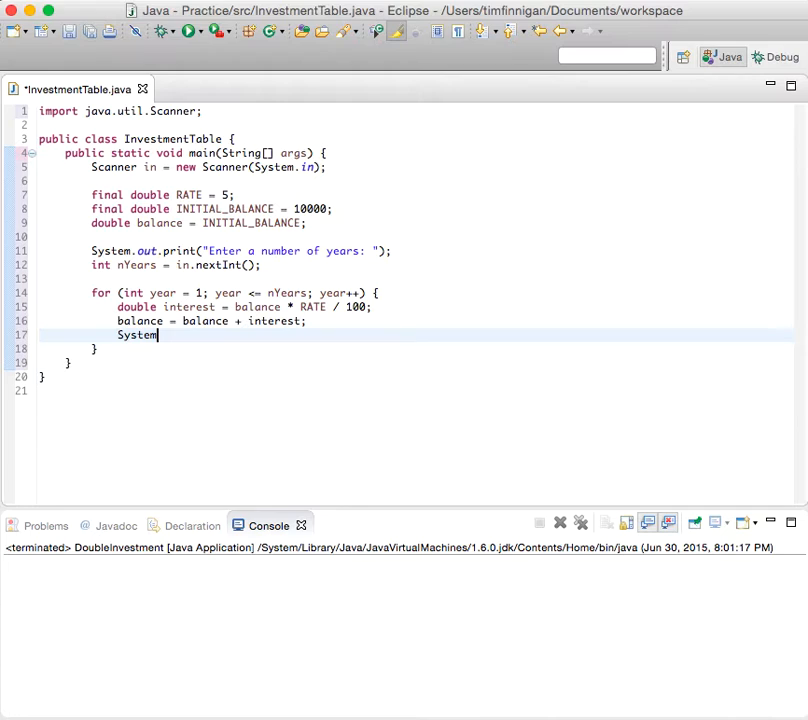
pyautogui.write('.out.')
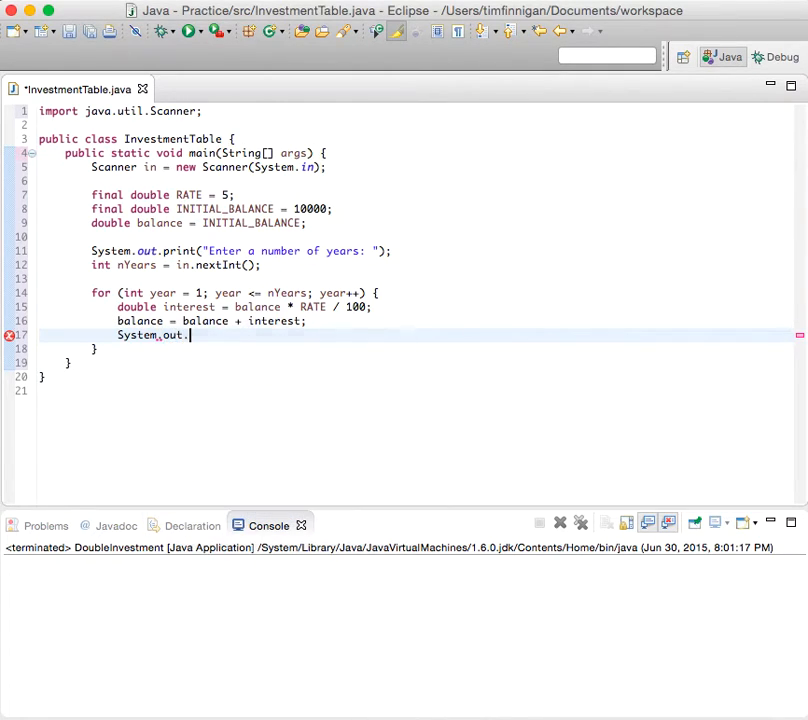
pyautogui.write('printf("')
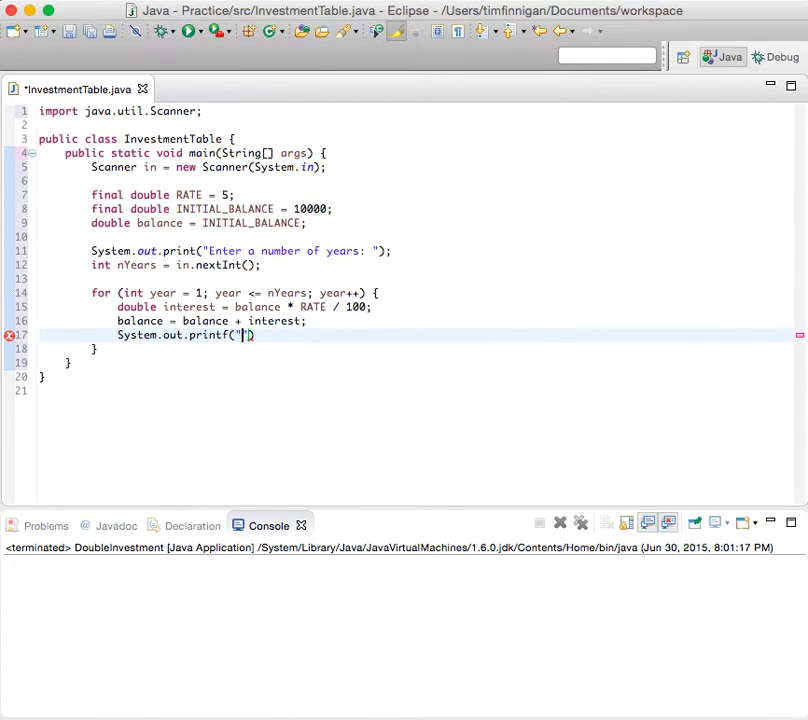
pyautogui.write('%')
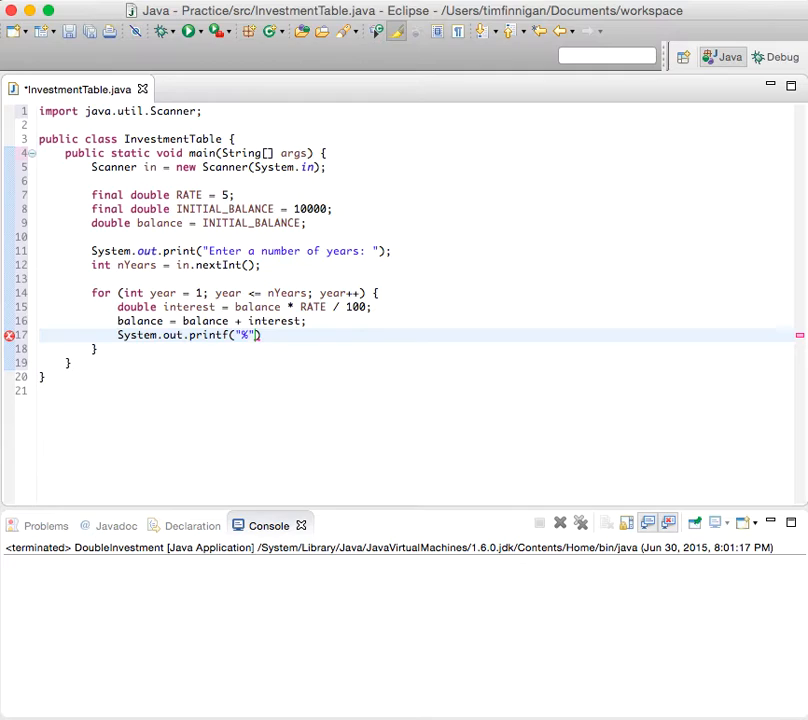
pyautogui.write('4')
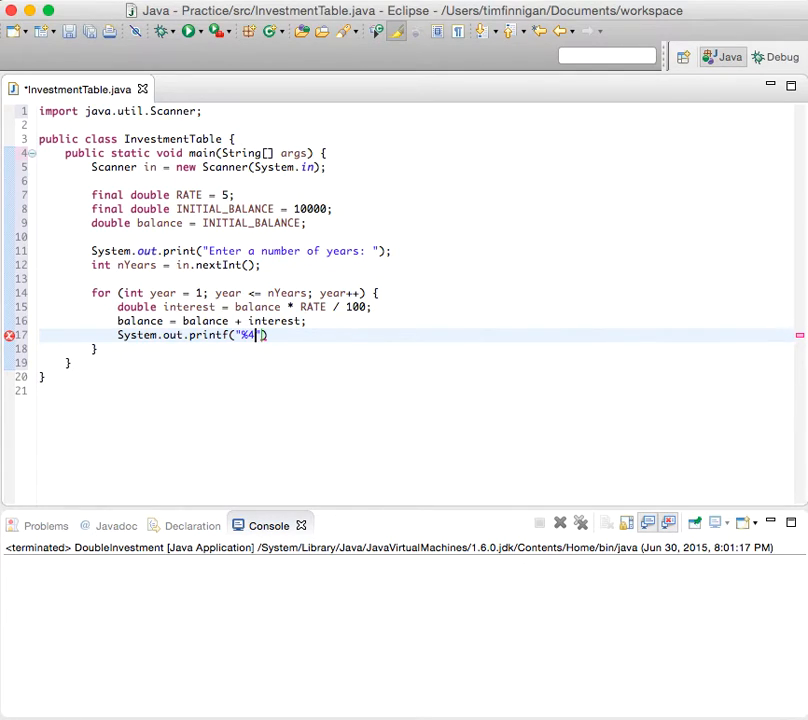
pyautogui.write('d')
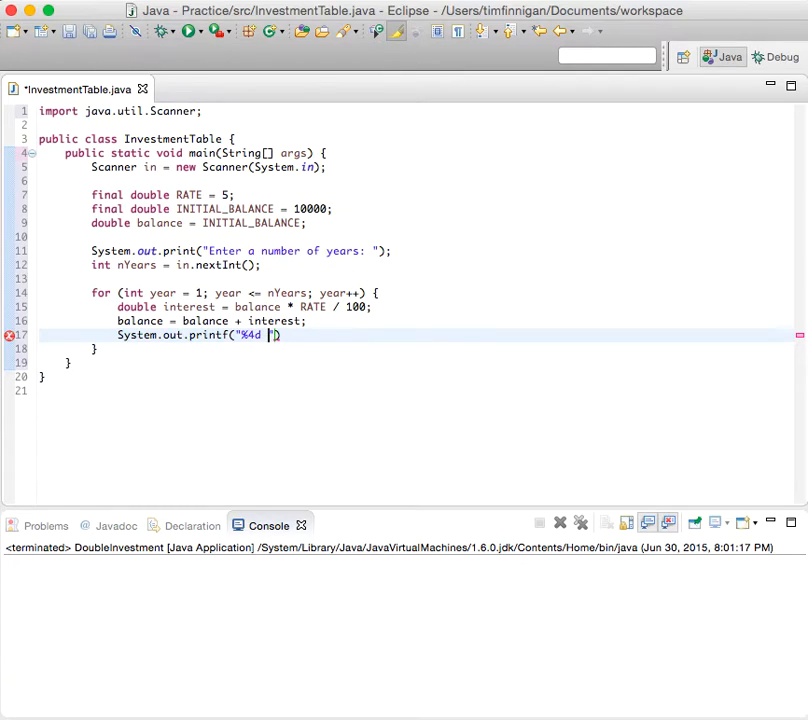
pyautogui.write('%')
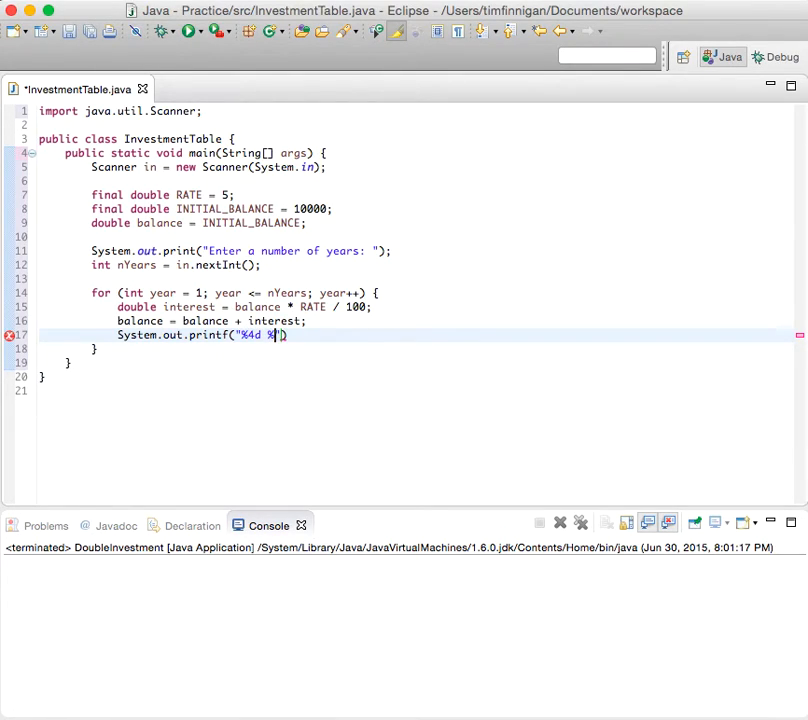
pyautogui.write('10.2')
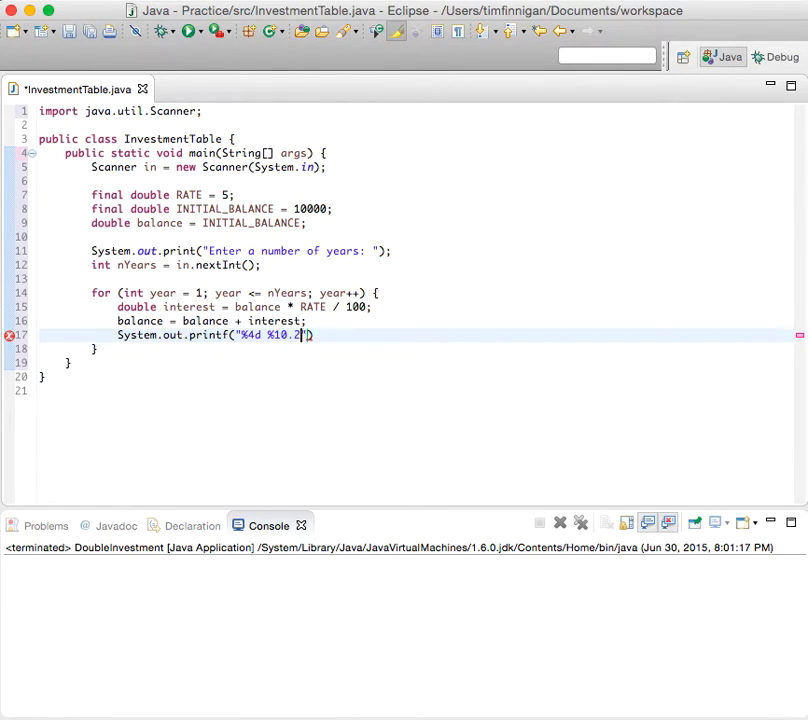
pyautogui.write('f')
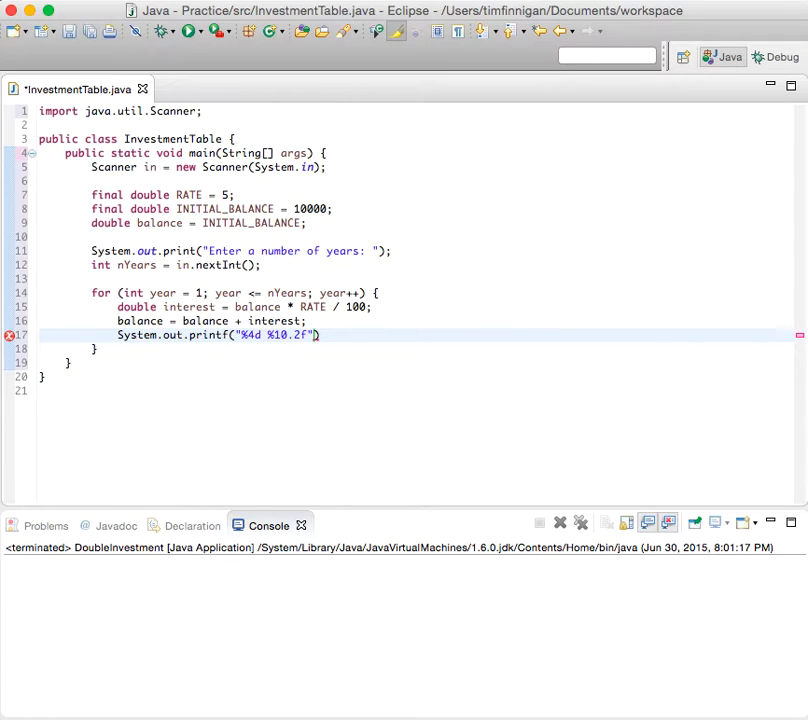
pyautogui.write('\\n')
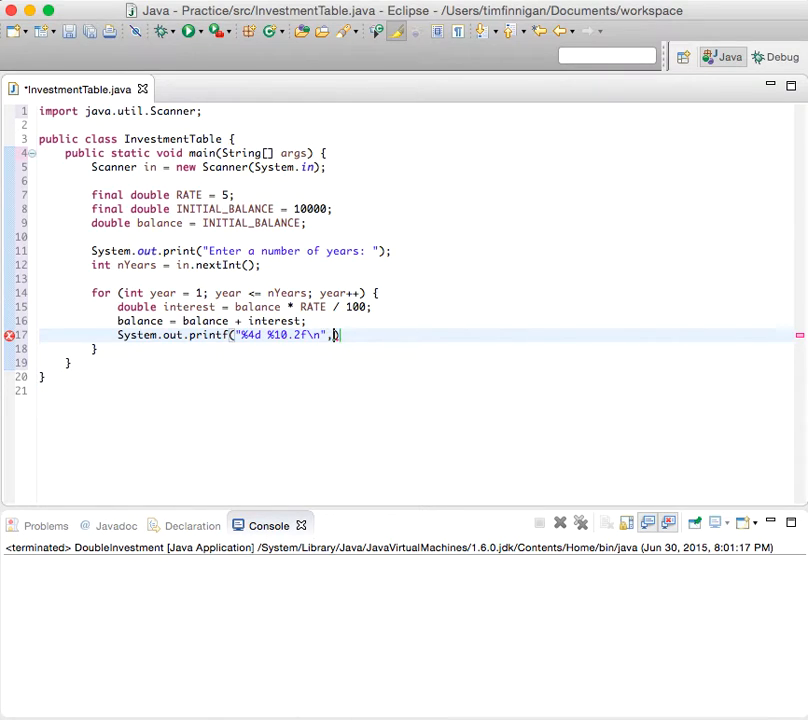
pyautogui.write('year, balance')
pyautogui.click(404, 562)
pyautogui.write('10')
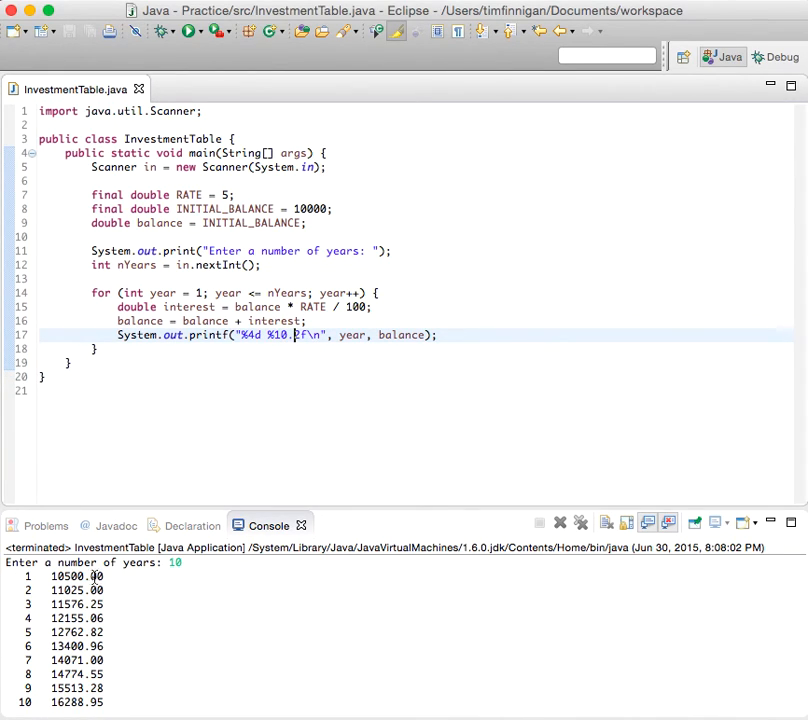
pyautogui.moveTo(296, 335)
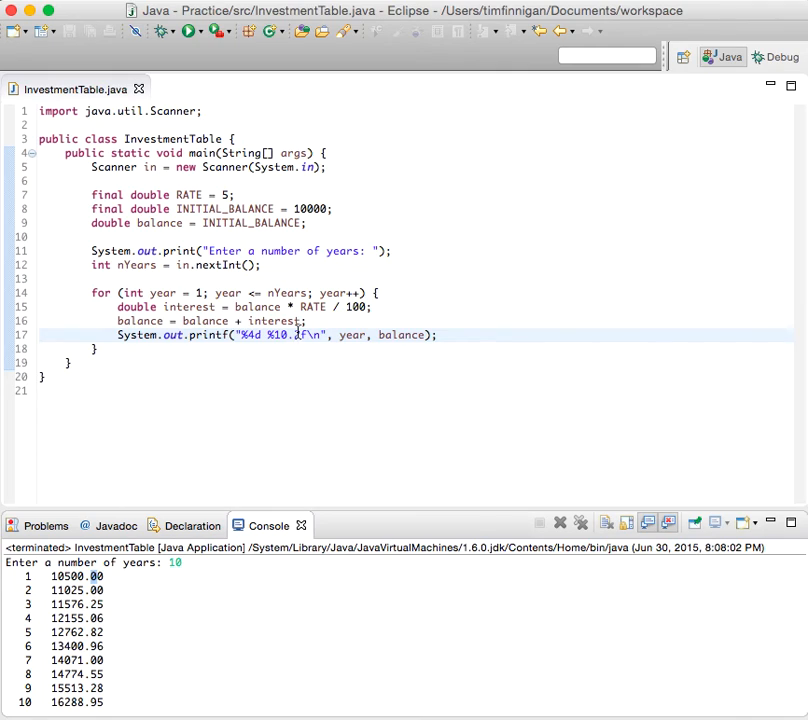